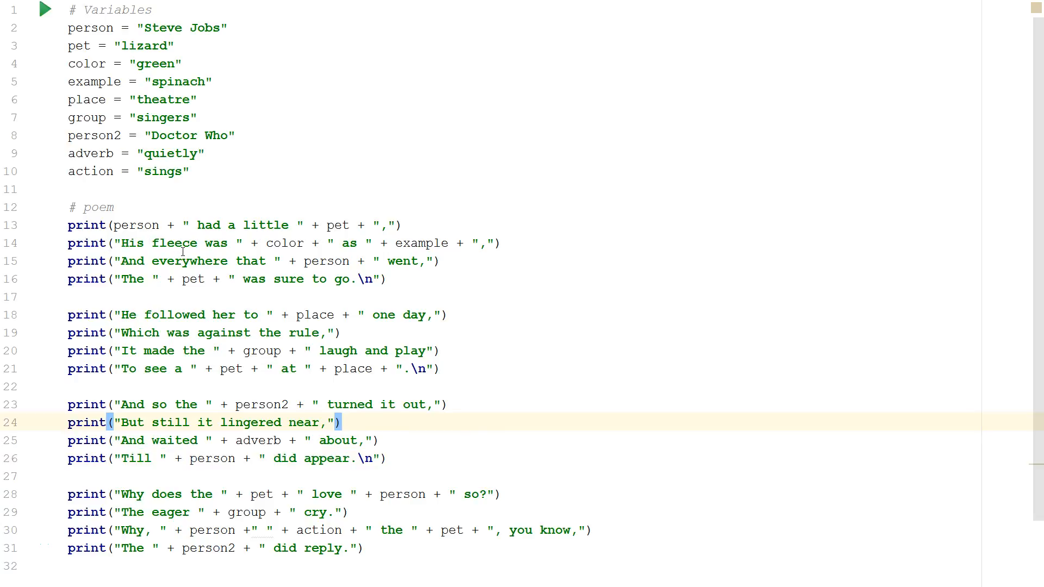
mouse_move(402, 521)
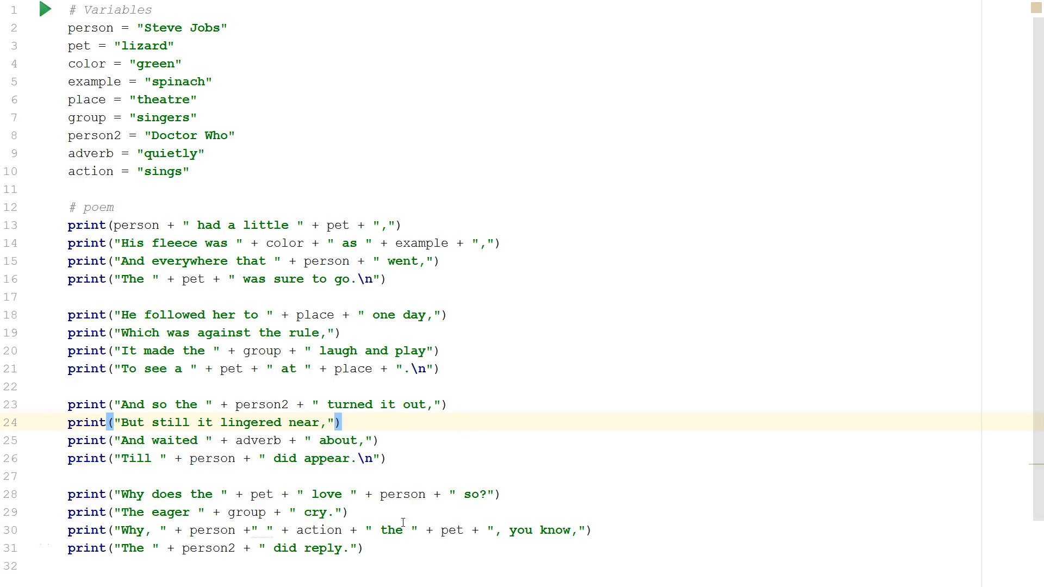
mouse_move(76, 263)
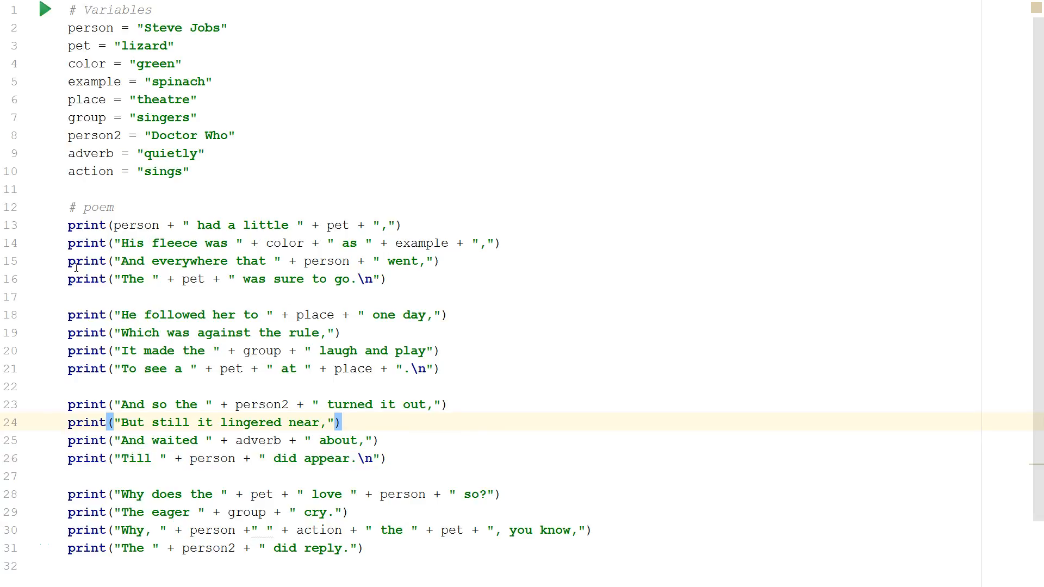
mouse_move(99, 369)
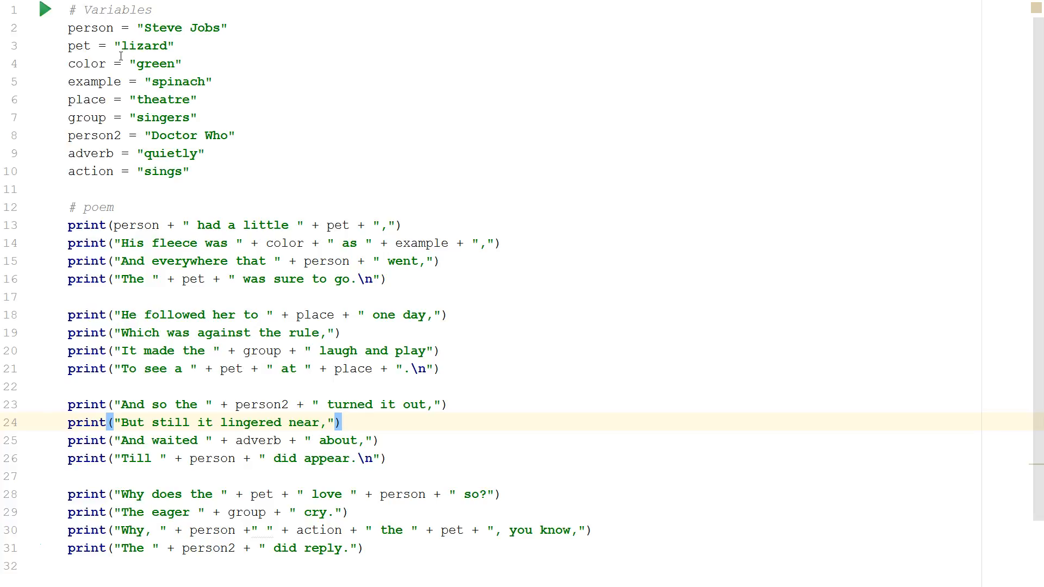
mouse_move(98, 28)
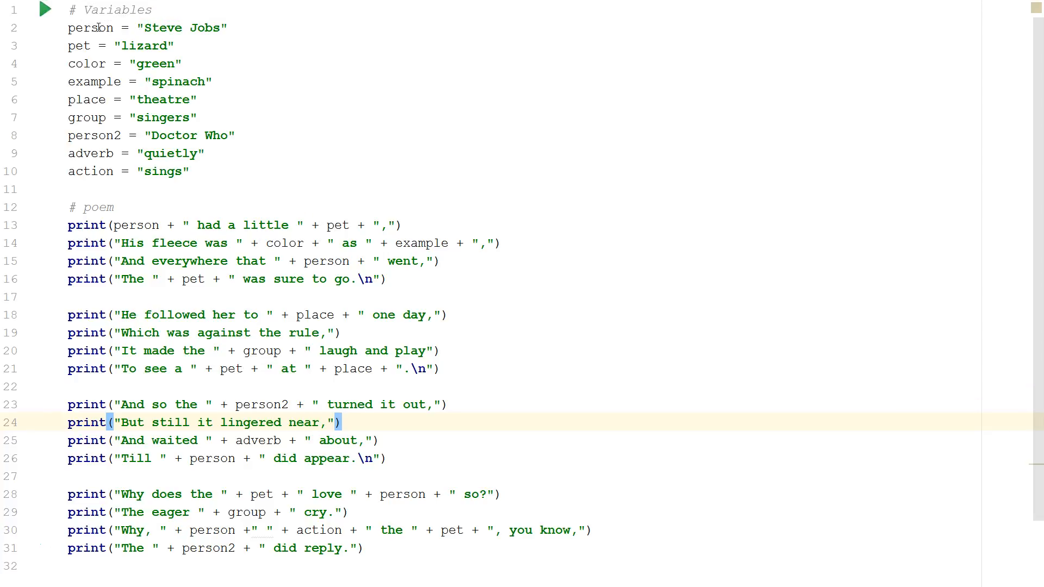
mouse_move(257, 43)
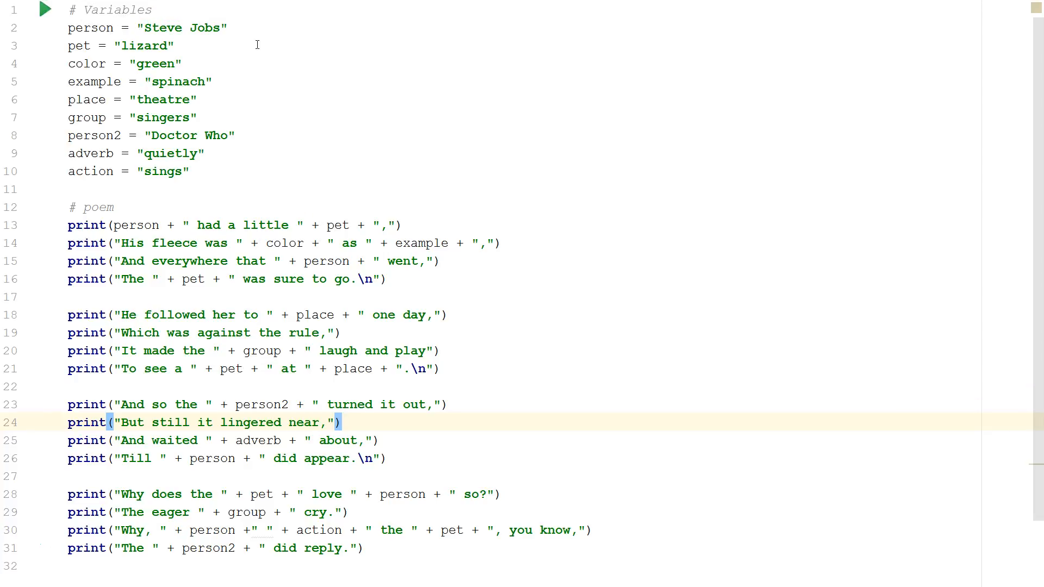
mouse_move(152, 72)
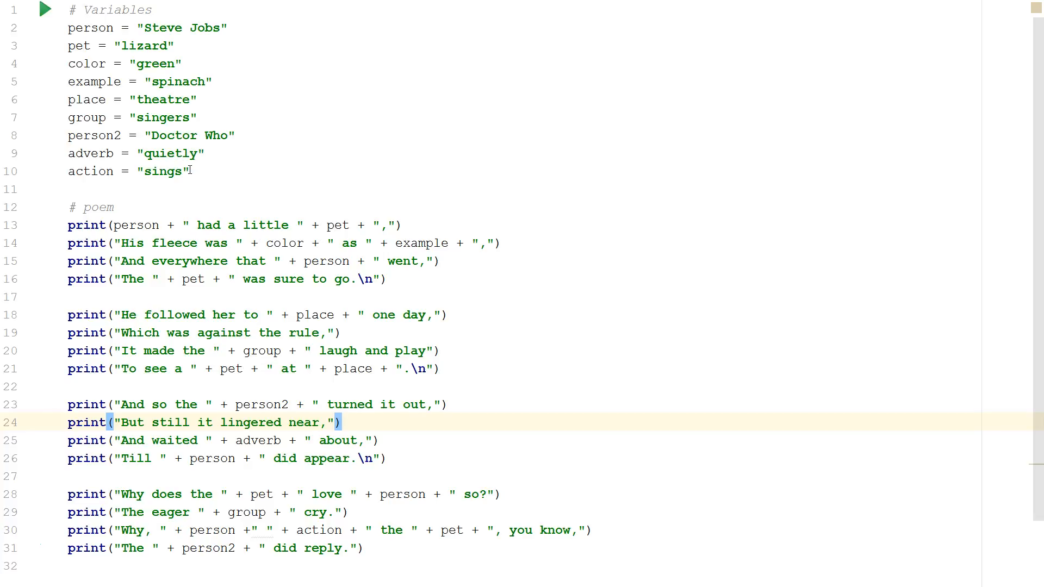
- Run the Mad Libs script and read the printed Steve Jobs/lizard poem ending with exit code 0
scroll("down", 3)
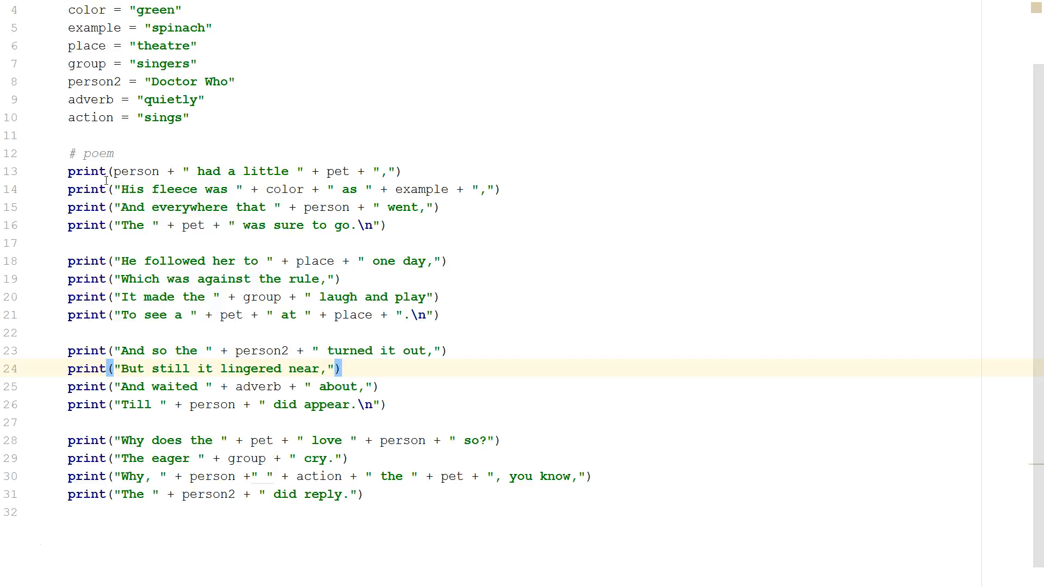
mouse_move(339, 182)
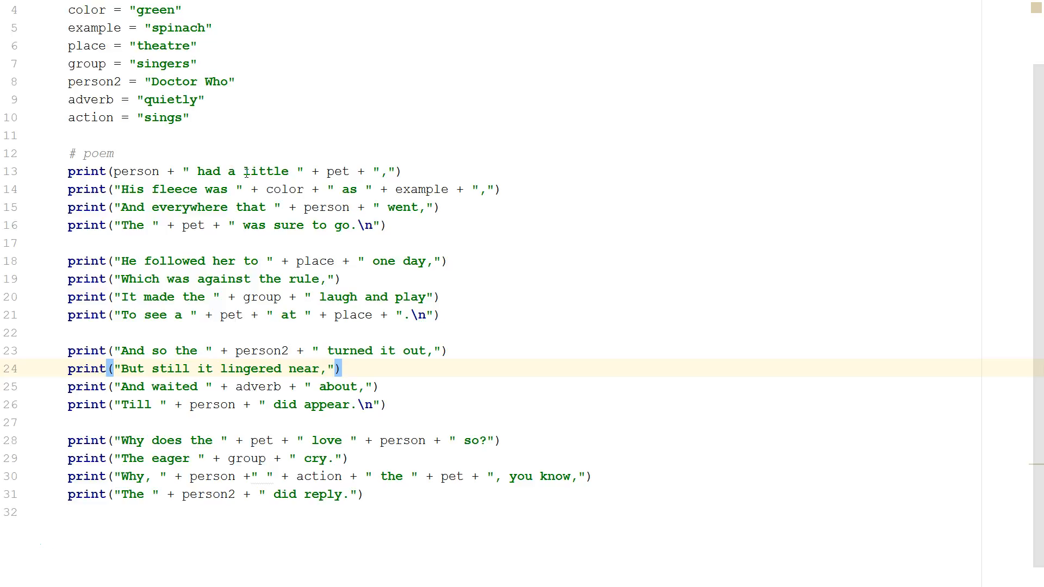
mouse_move(189, 162)
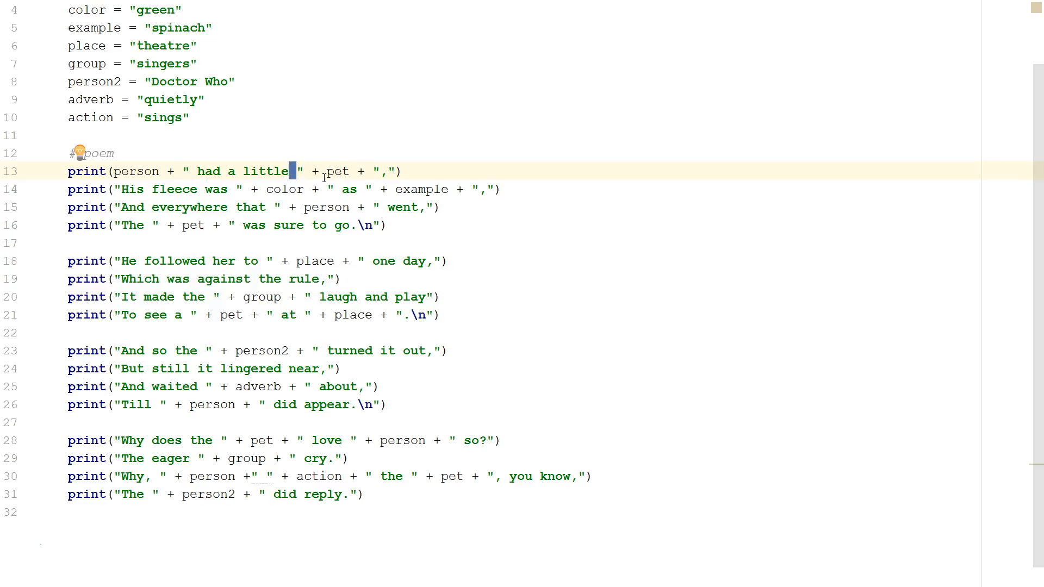
left_click(351, 225)
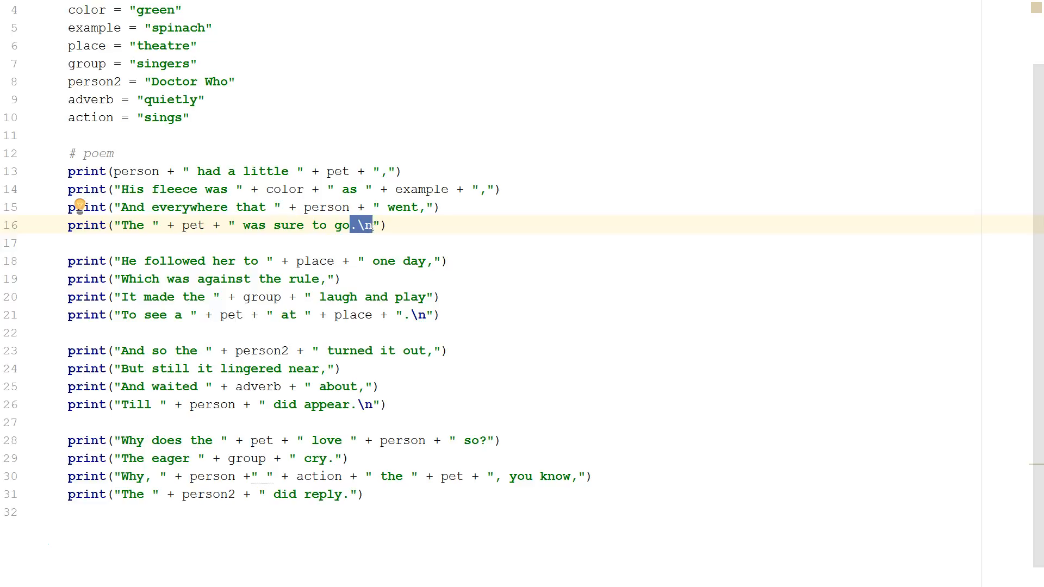
left_click(365, 260)
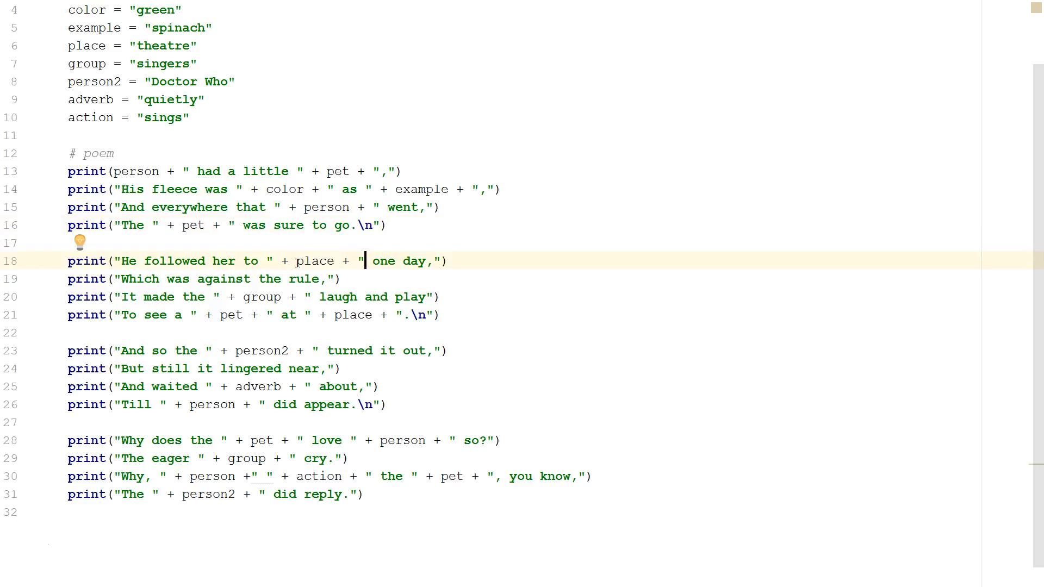
mouse_move(271, 392)
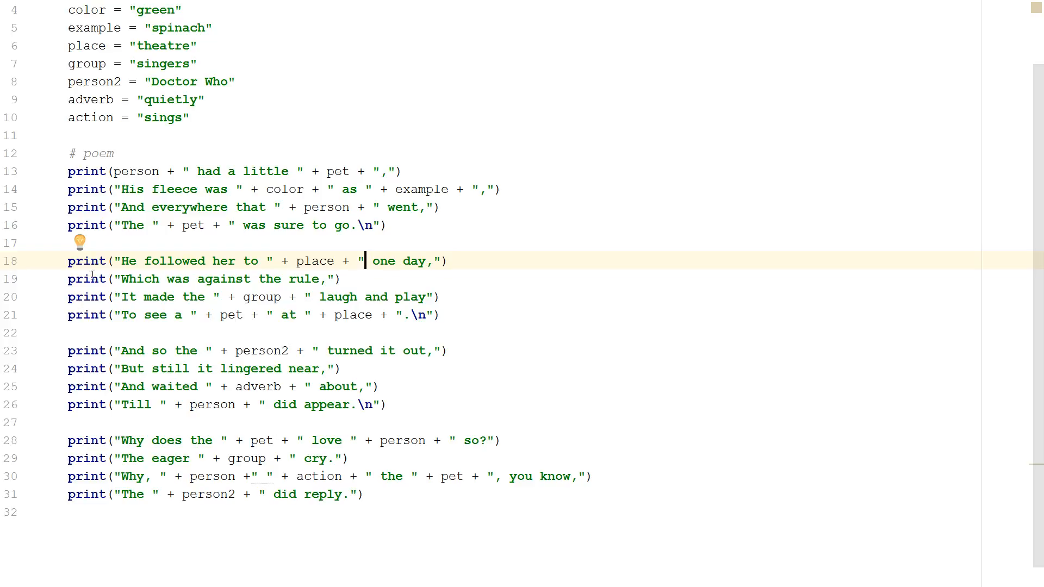
scroll("up", 3)
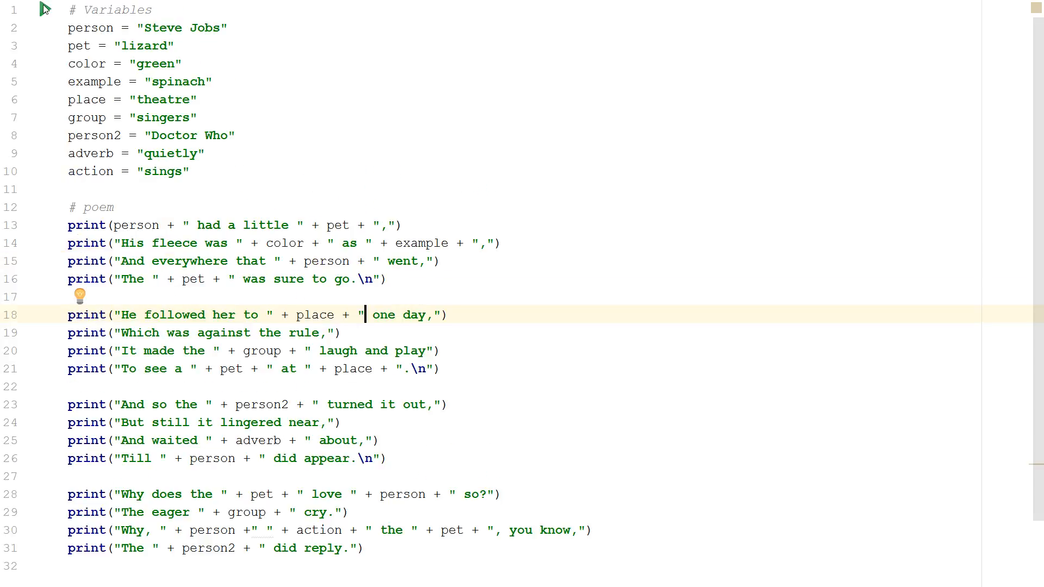
left_click(46, 9)
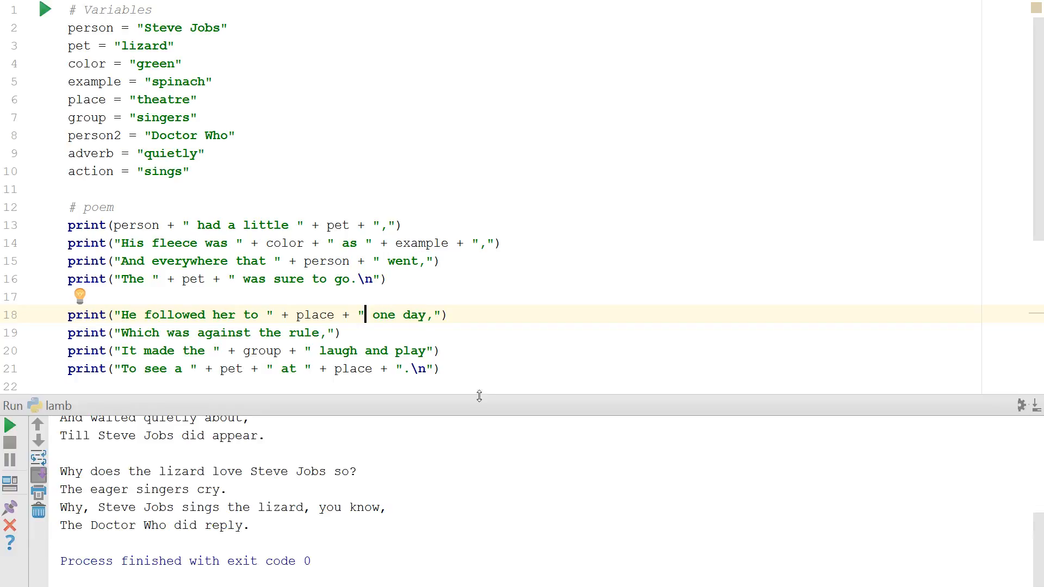
mouse_move(479, 419)
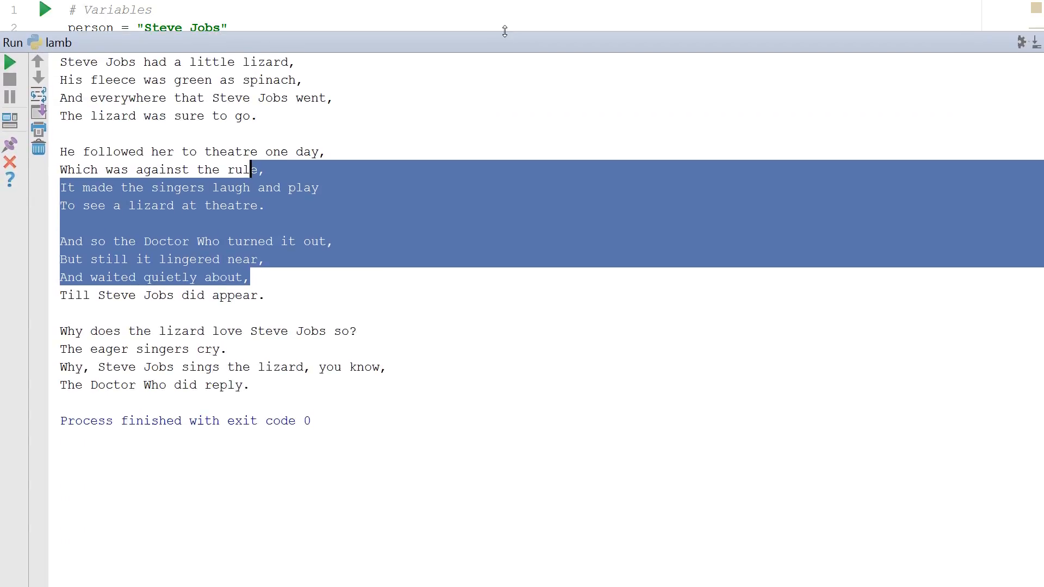
left_click(90, 87)
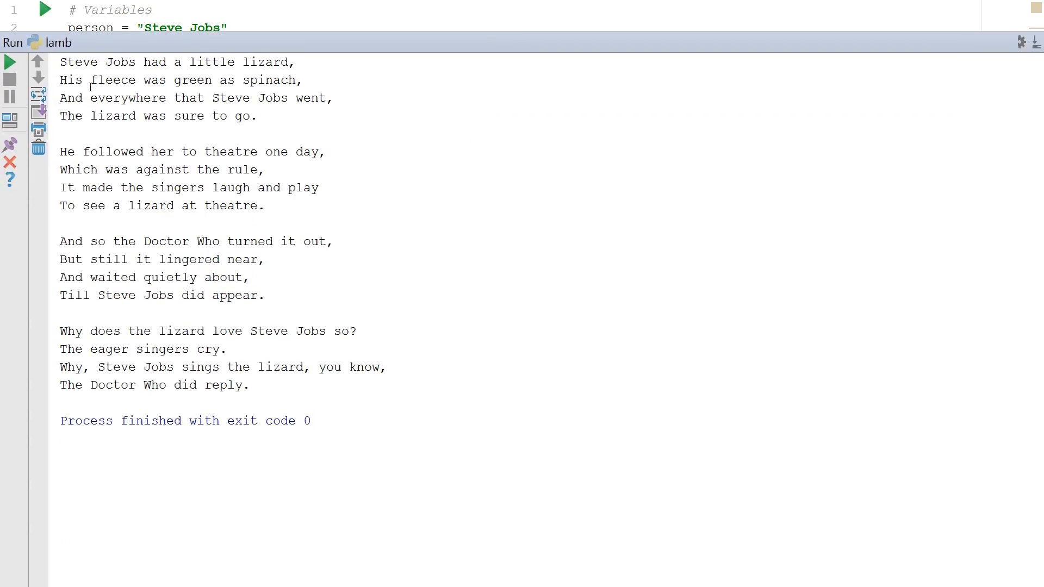
mouse_move(202, 137)
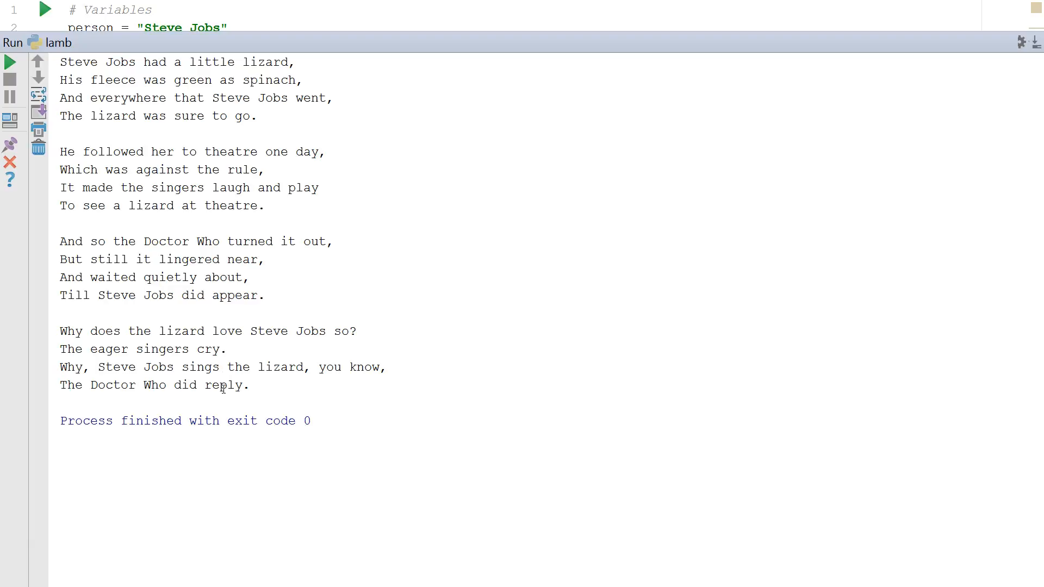
mouse_move(225, 403)
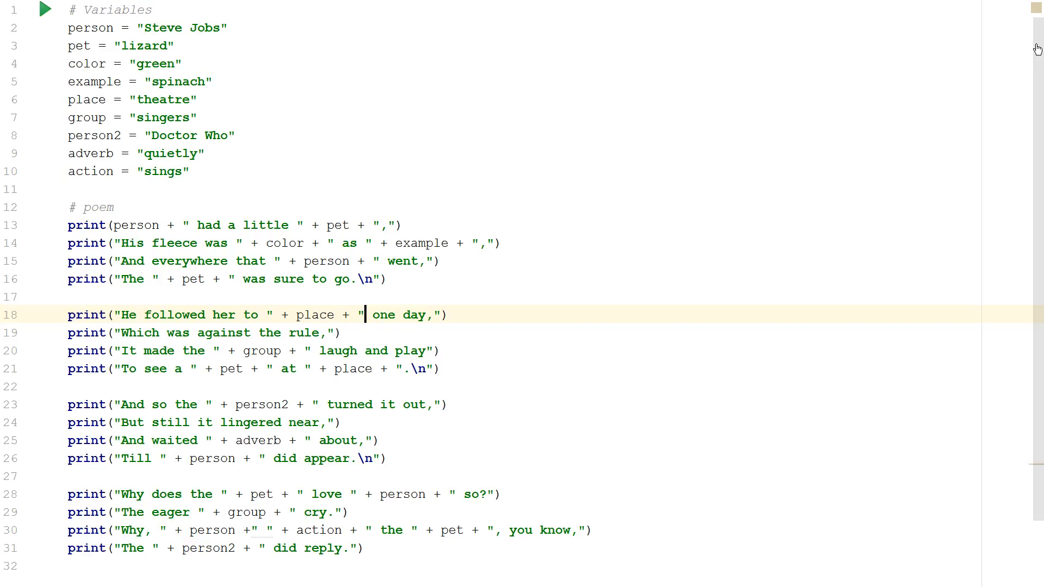
- Dismiss the Clear Read-Only Status prompt for lamb.py, leaving the poem code unchanged
left_click(439, 351)
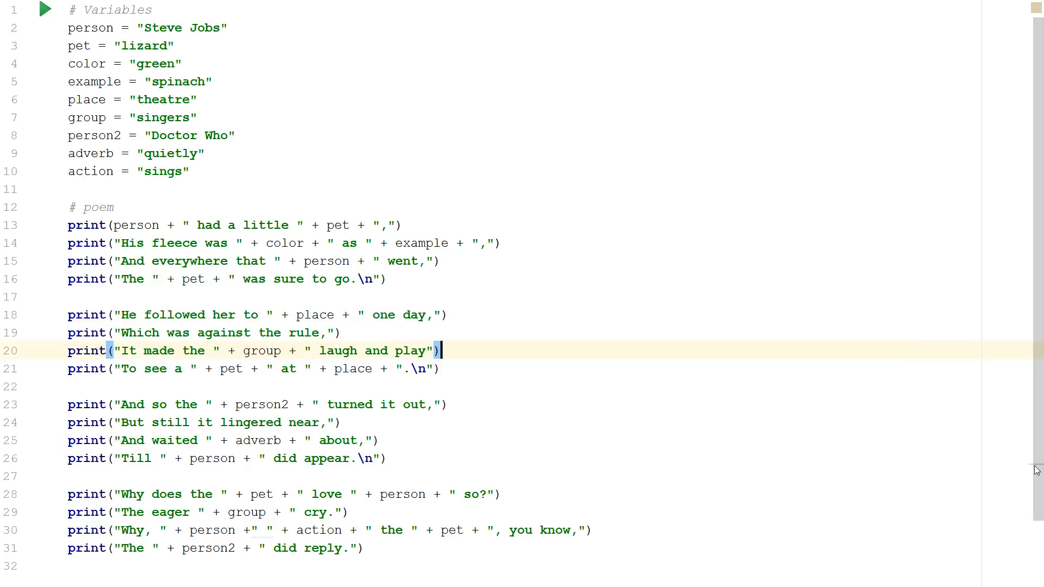
scroll("down", 3)
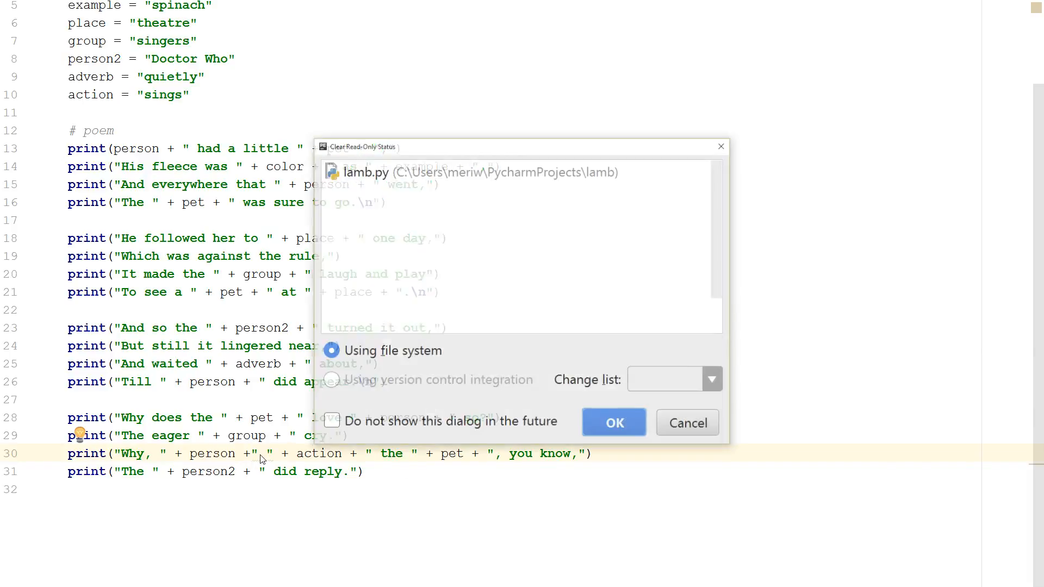
left_click(612, 423)
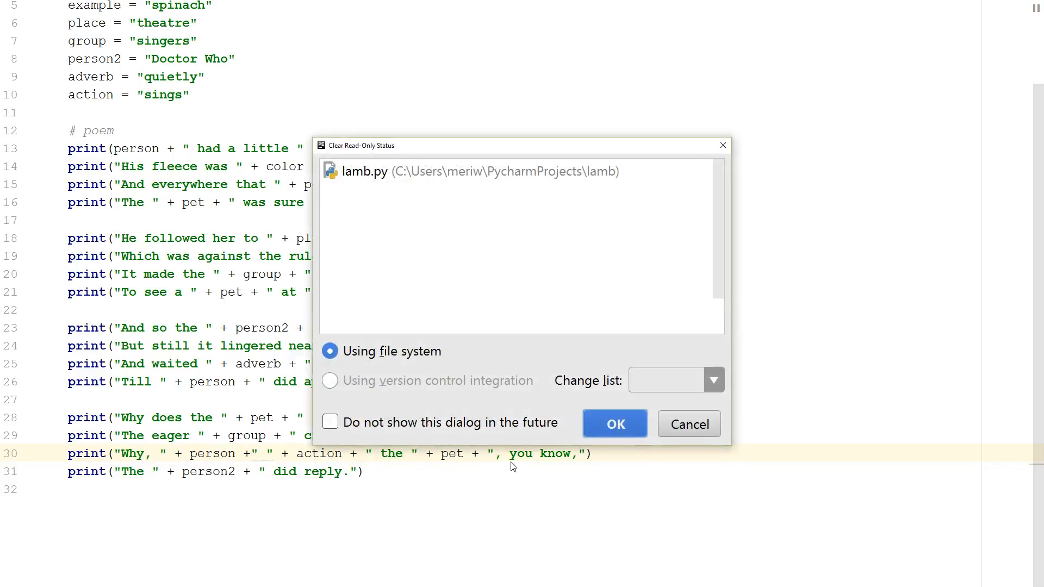
mouse_move(724, 429)
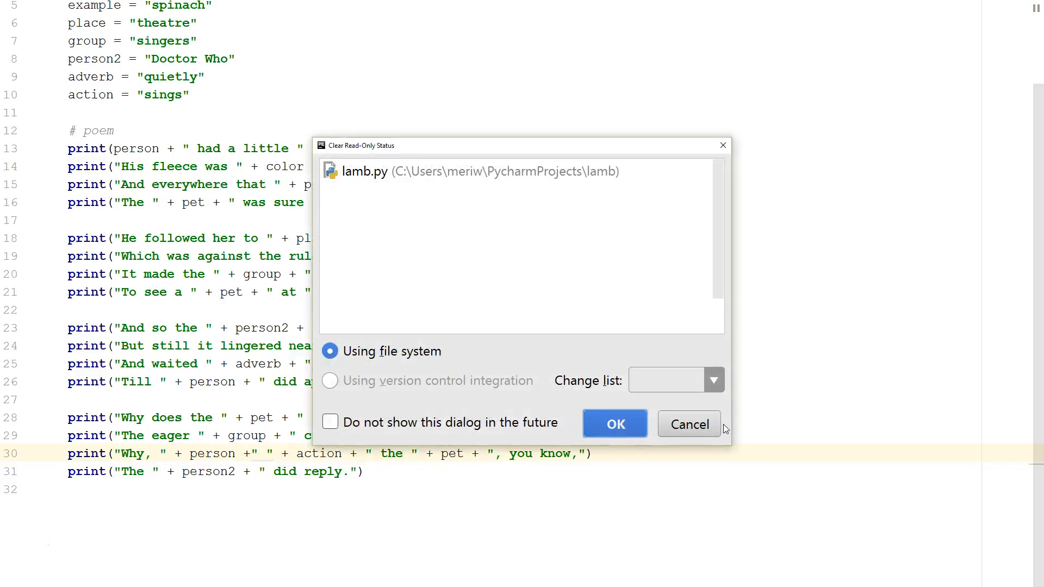
left_click(613, 424)
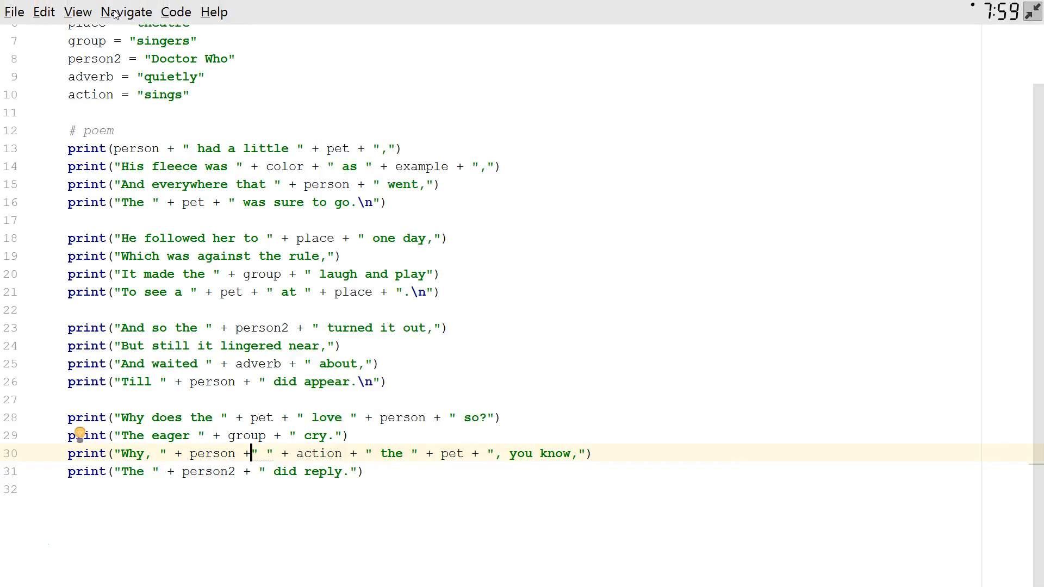
- Run lamb.py and view the output starting 'Steve Jobs had a little lizard'
left_click(77, 12)
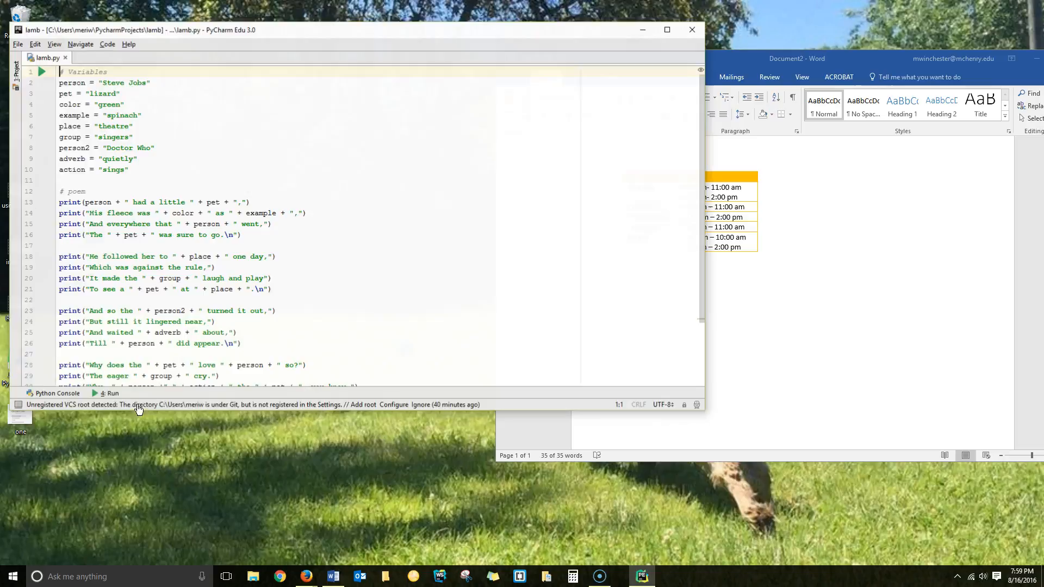
scroll("down", 3)
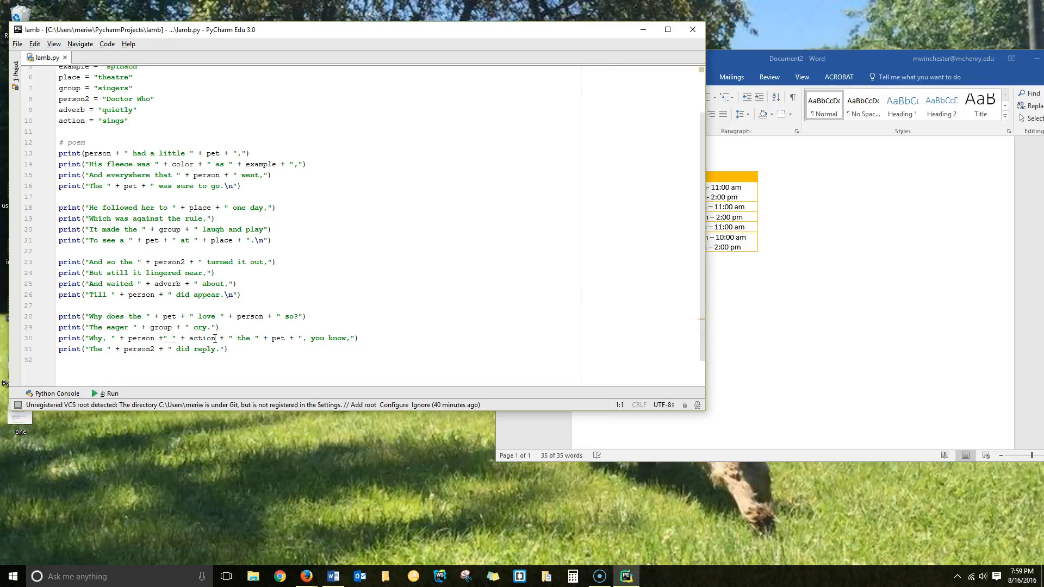
mouse_move(163, 340)
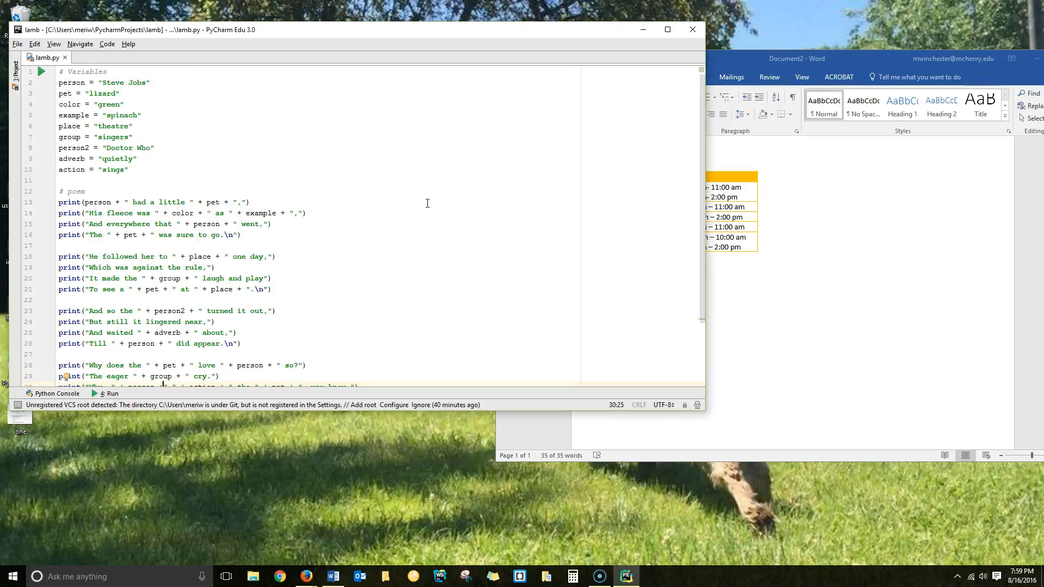
mouse_move(42, 71)
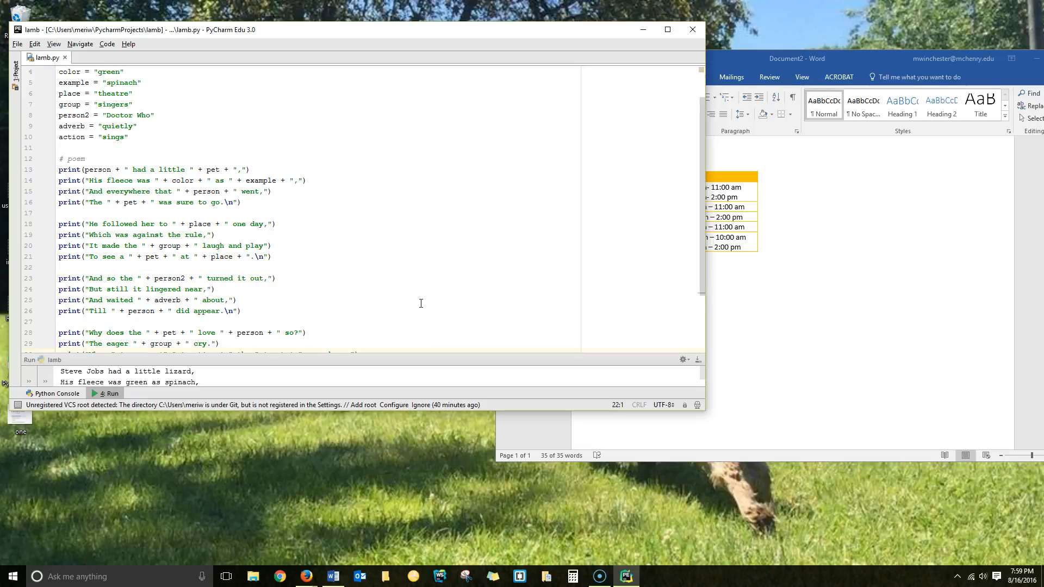
- Add a space after 'person +' on line 30 and make lamb.py writable
left_click(215, 289)
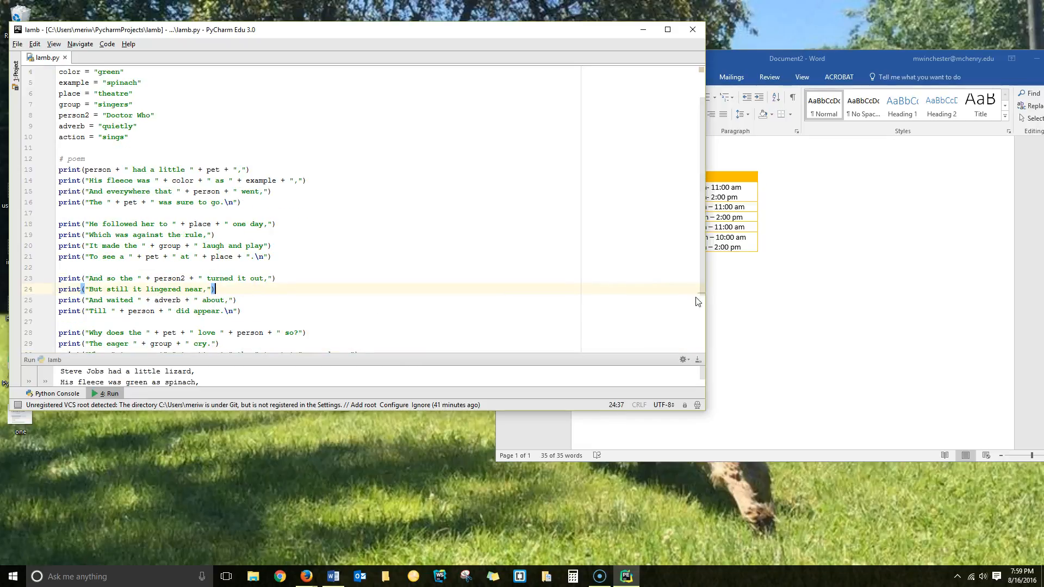
scroll("down", 3)
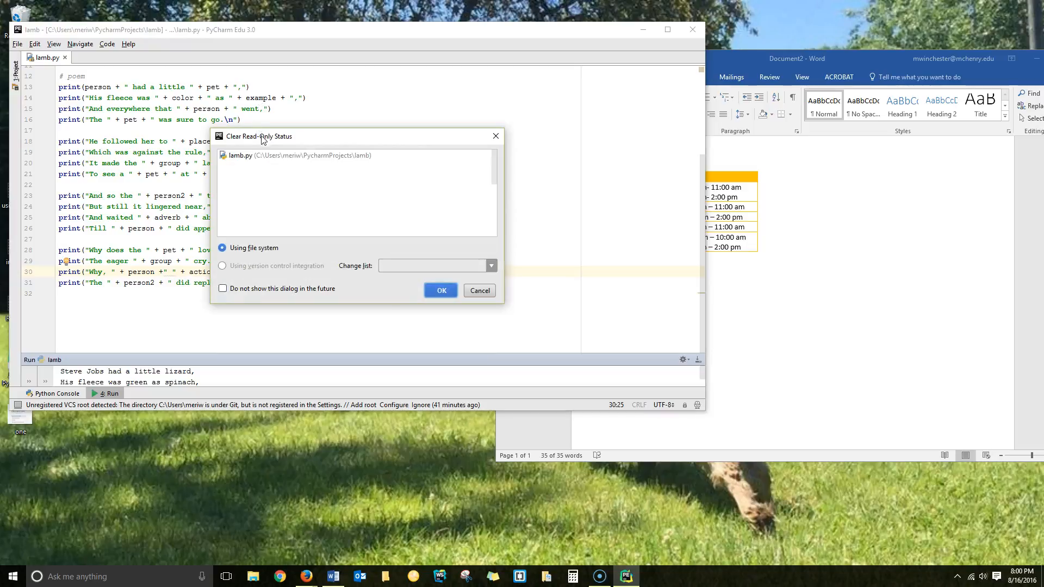
mouse_move(316, 304)
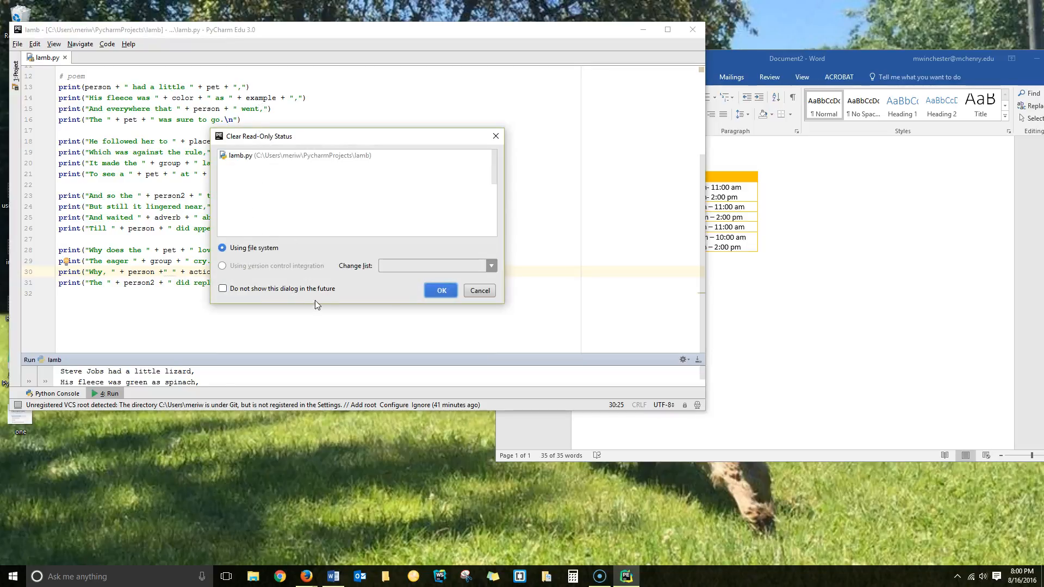
left_click(440, 290)
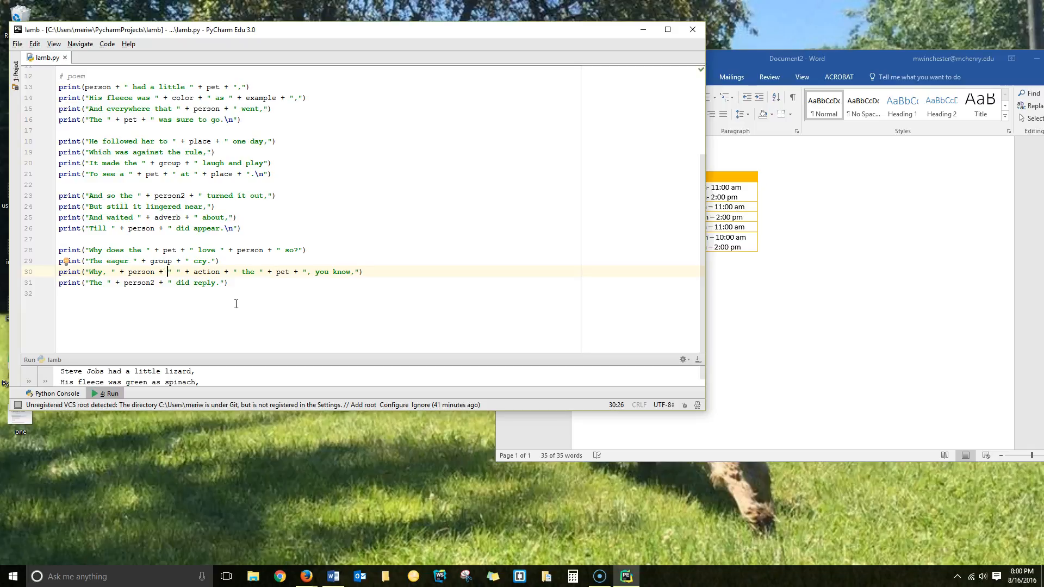
- Re-run the corrected lamb.py and confirm the green no-warnings checkmark
scroll("up", 3)
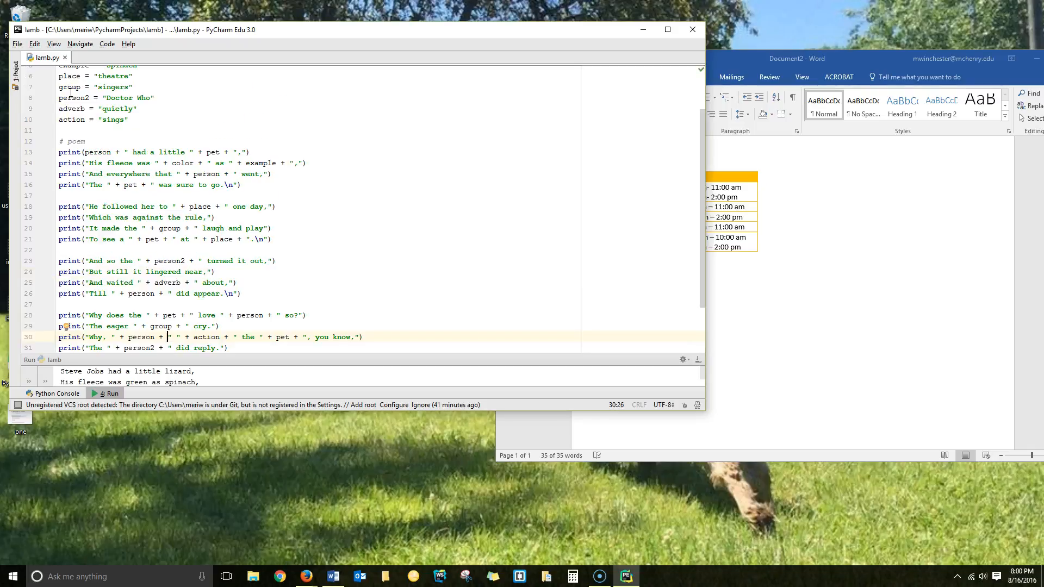
scroll("up", 3)
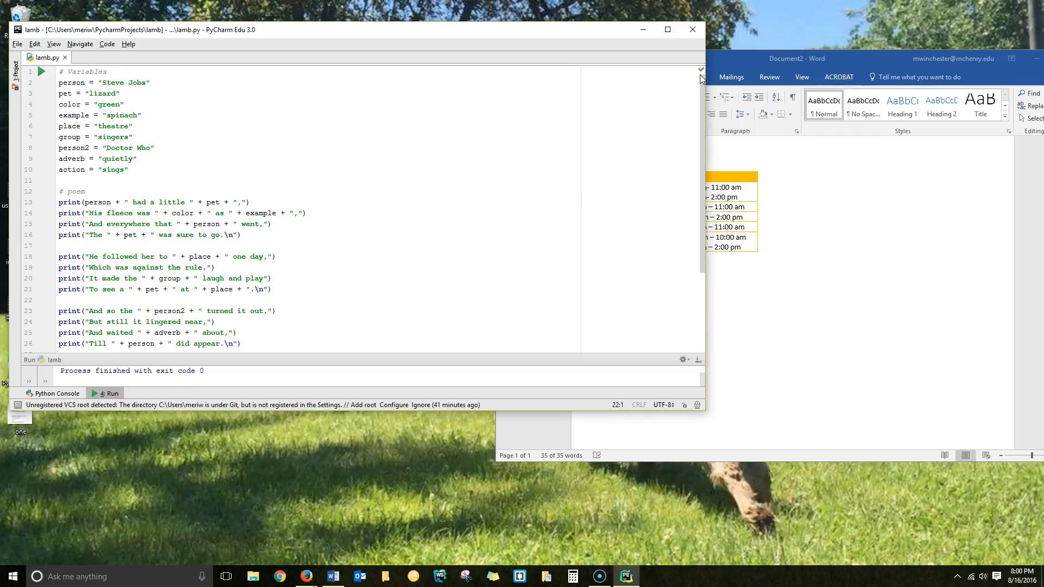
mouse_move(493, 360)
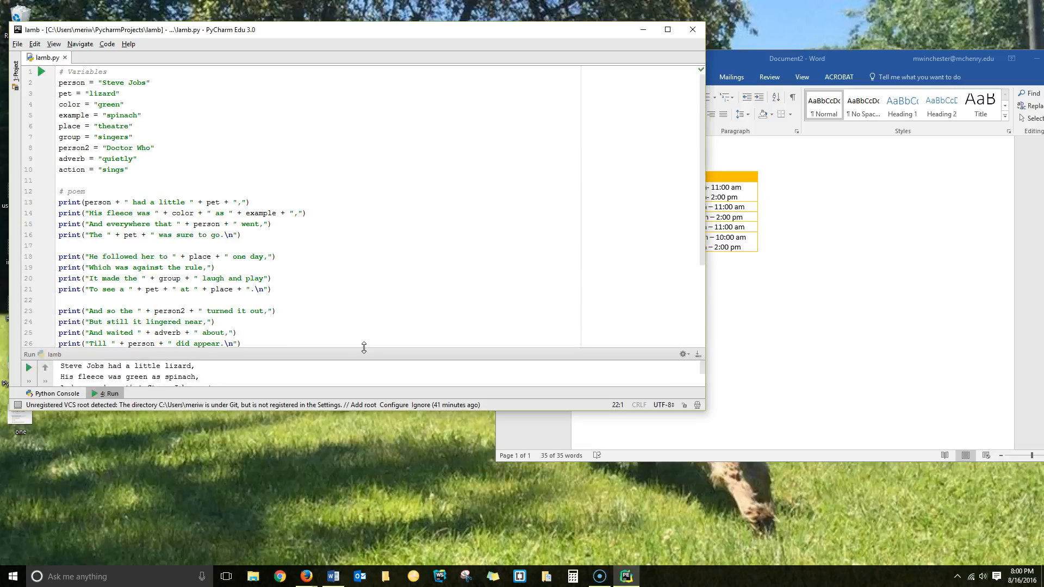
- Hide the Run output and scroll through the final warning-free lamb.py code
scroll("down", 3)
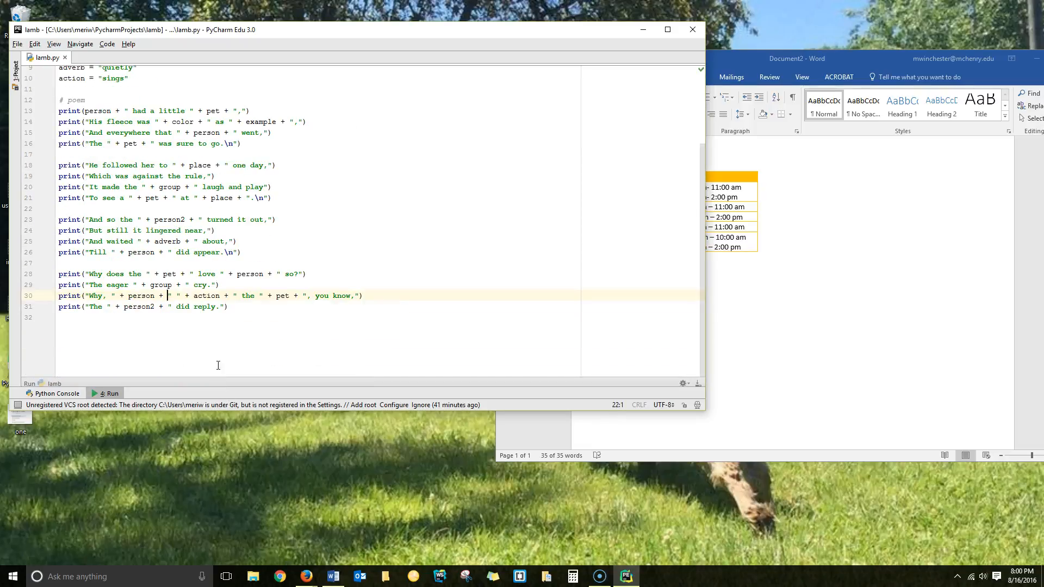
scroll("up", 3)
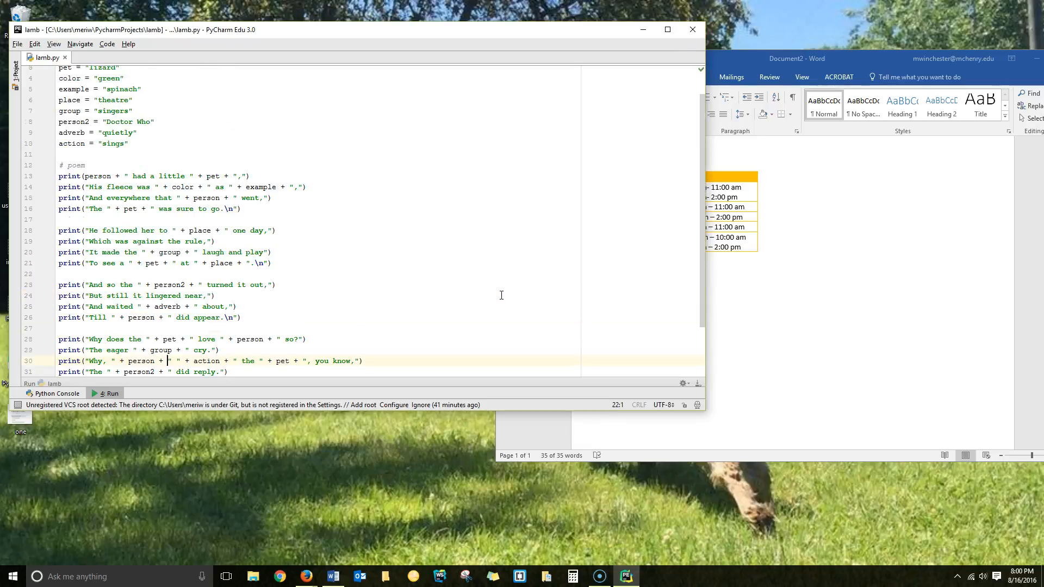
scroll("up", 3)
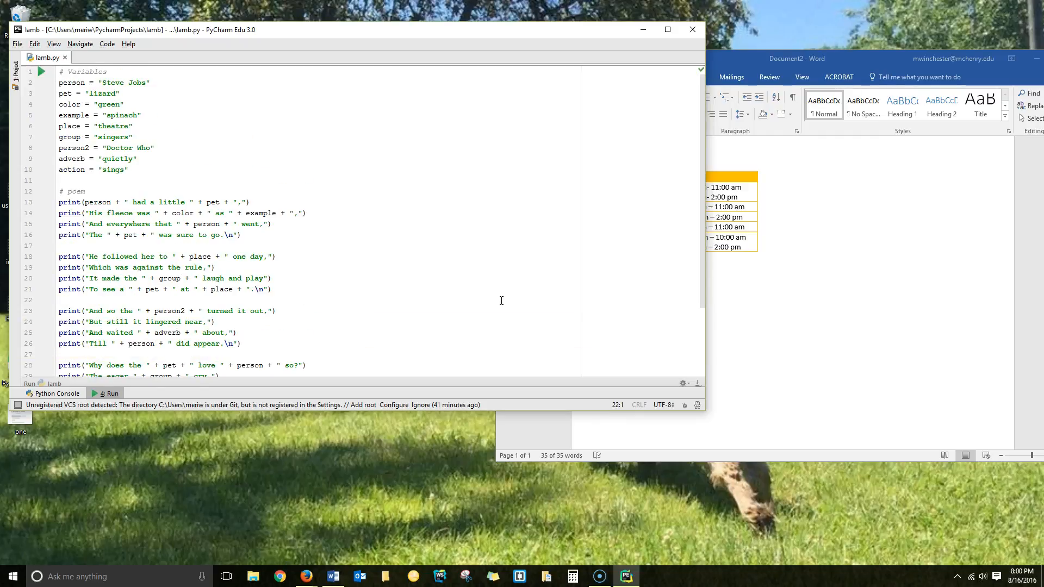
scroll("down", 3)
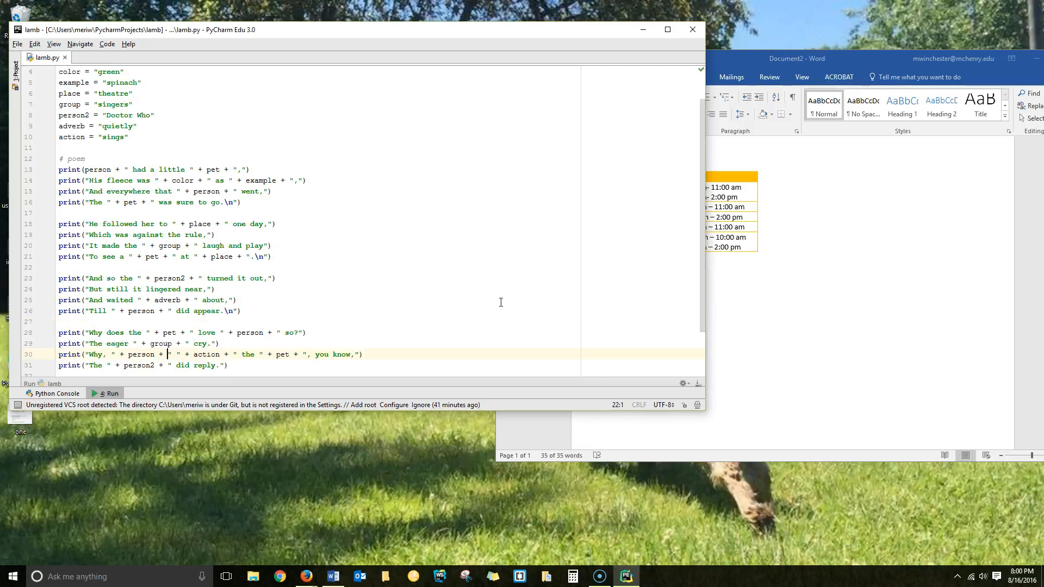
scroll("up", 3)
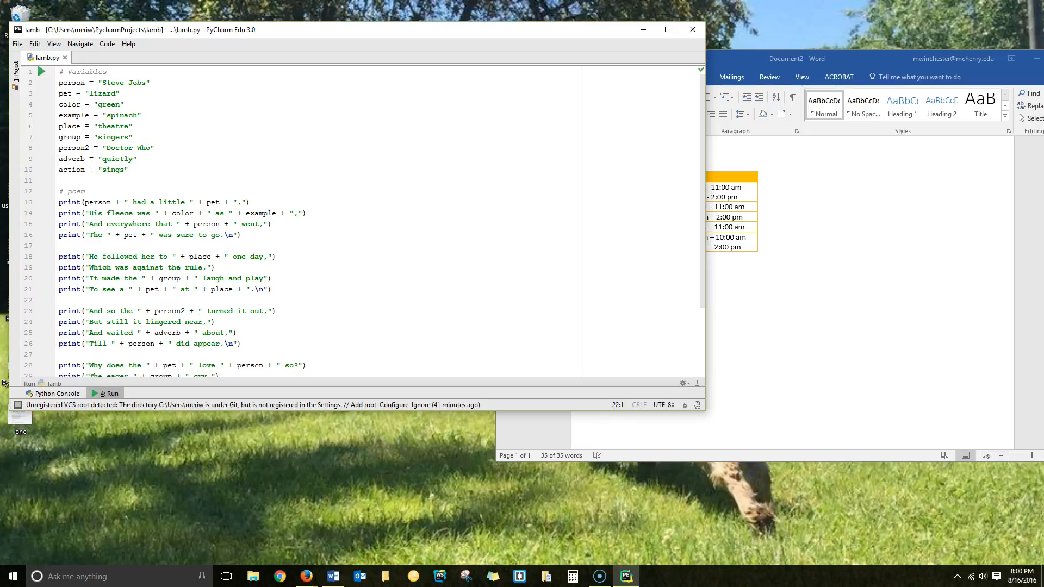
scroll("down", 3)
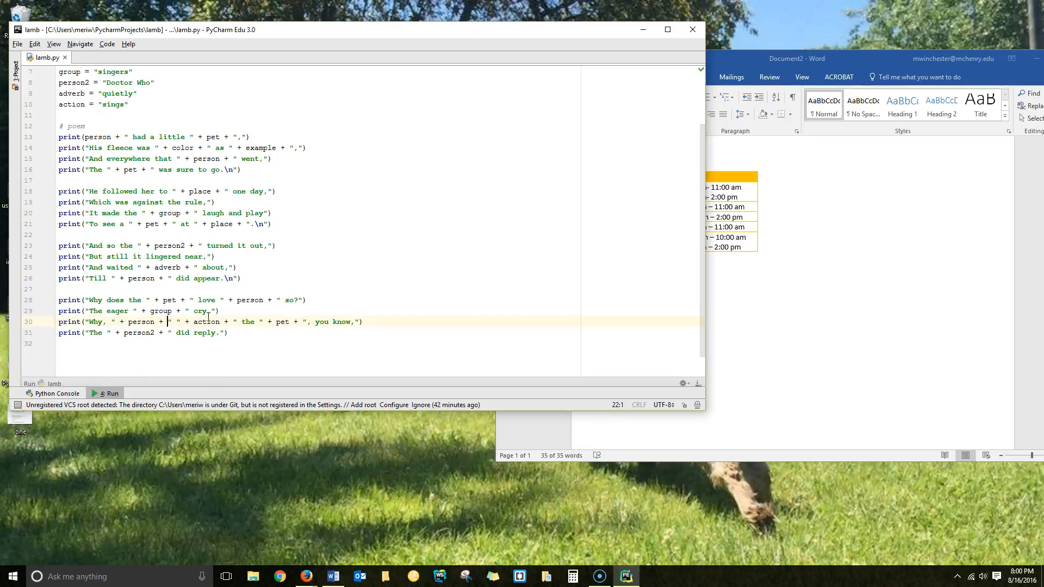